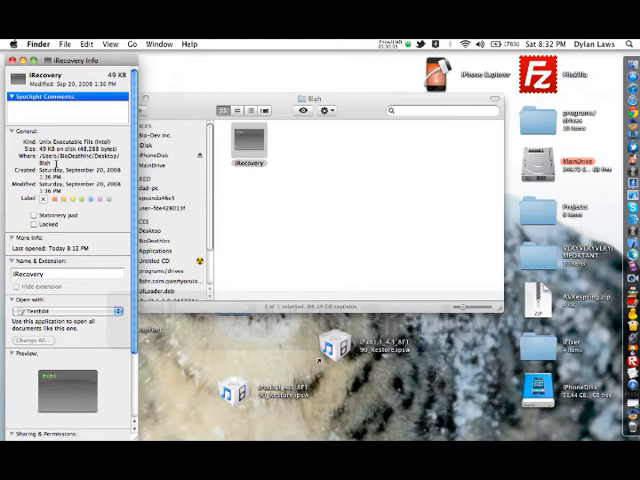
Close the iRecovery Get Info panel in Finder
key(cmd+c)
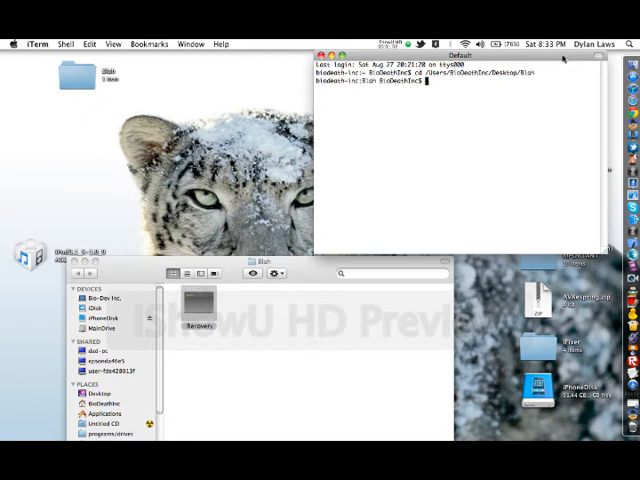
text(iRecove)
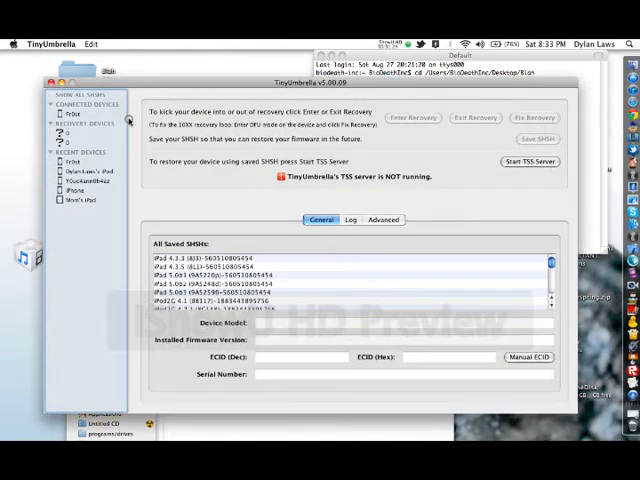
Inspect TinyUmbrella's Recovery Devices and Connected Devices lists for unknown devices
click(68, 117)
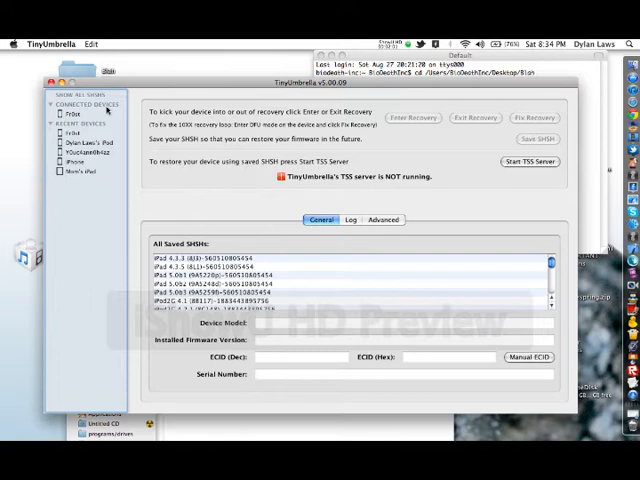
click(66, 112)
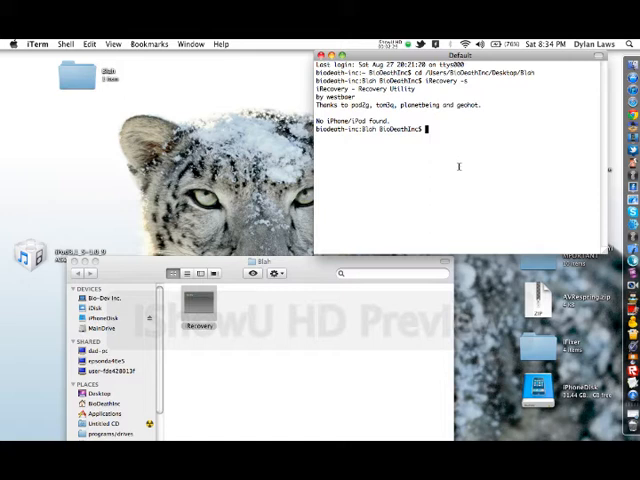
Open the phone's recovery shell with iRecovery -s and set auto-boot to true
text(iRecovery -s)
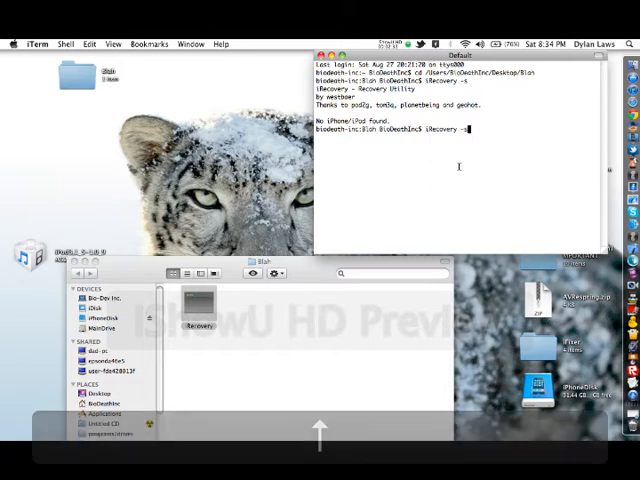
key(Return)
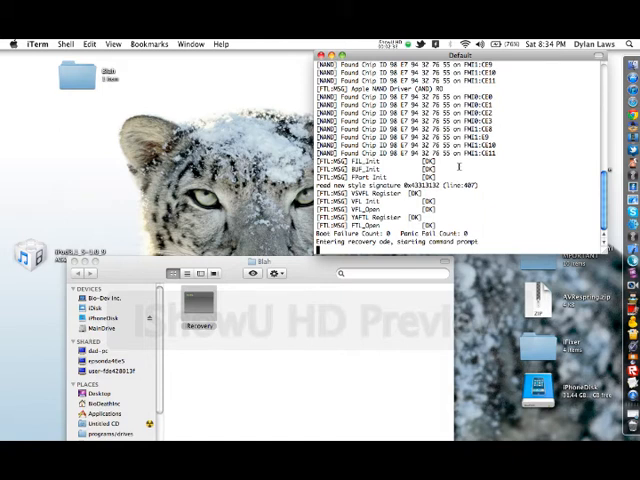
text(setenv auto)
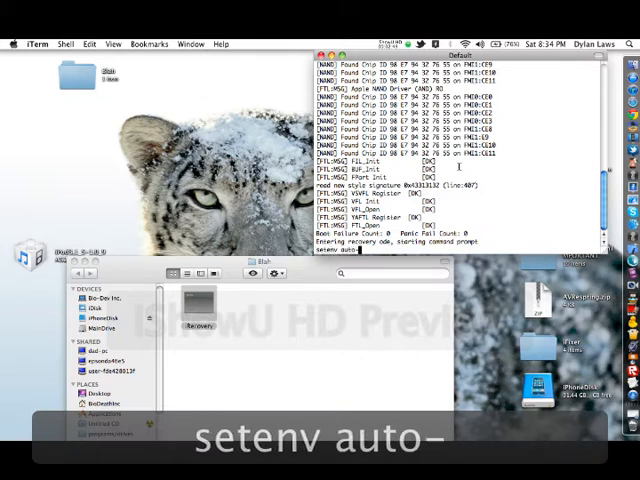
text(-boot tru)
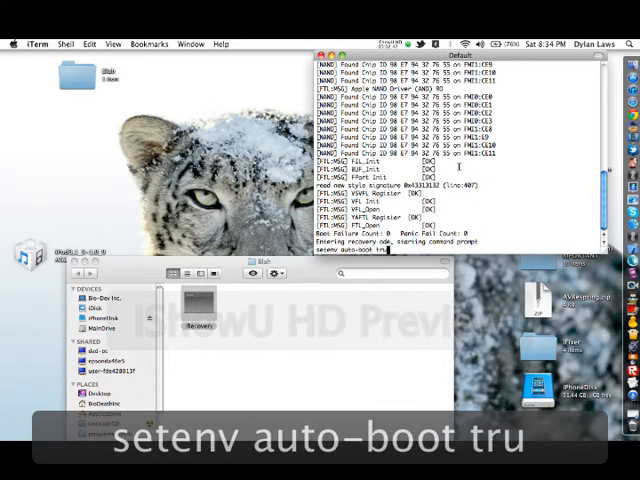
text(e)
text(sav)
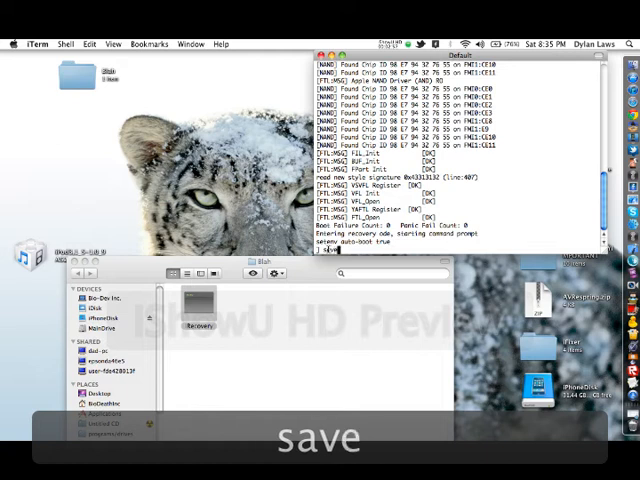
Save the environment, reboot the phone with fsboot, and close the iTerm window
text(env)
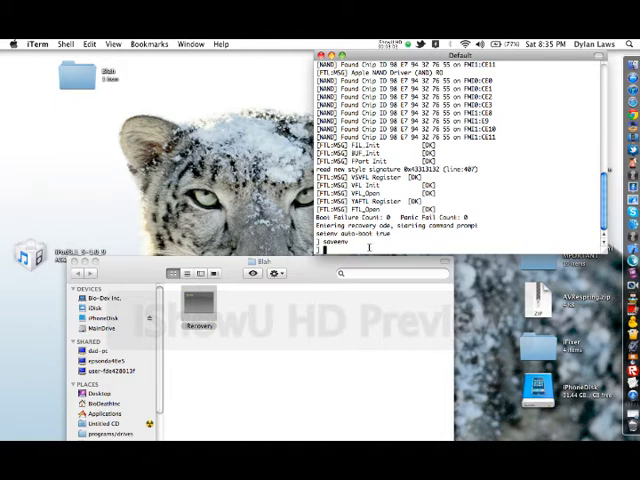
text(fsboot)
text(reboot)
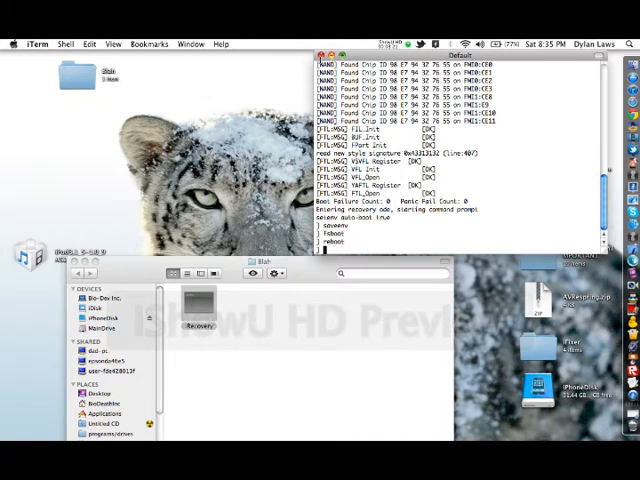
click(321, 53)
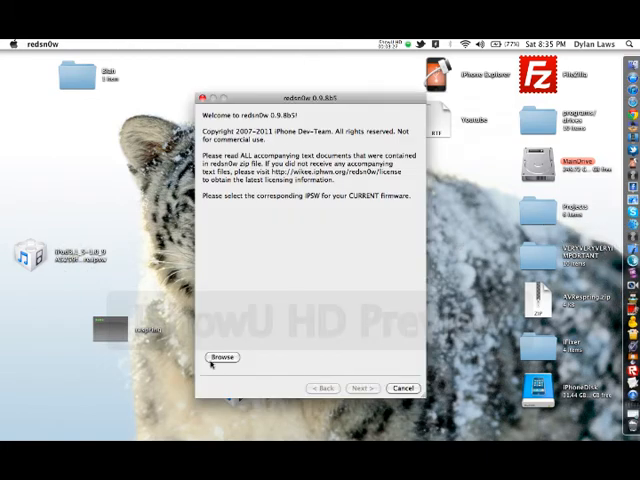
Load the iPod3,1 4.3.4 Restore.ipsw in redsn0w and advance past identification
click(221, 357)
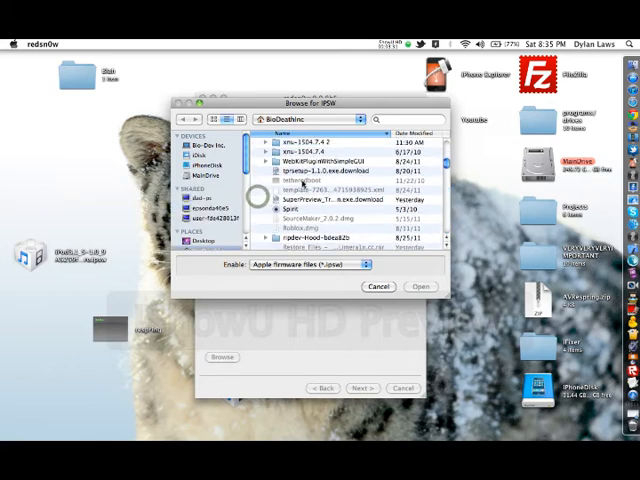
scroll(down, 3)
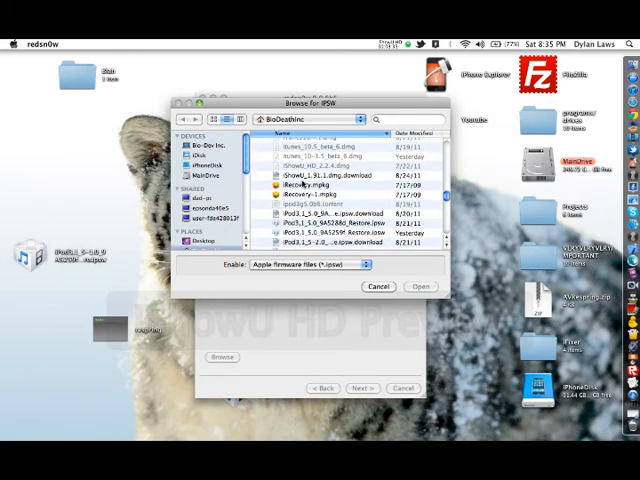
scroll(down, 3)
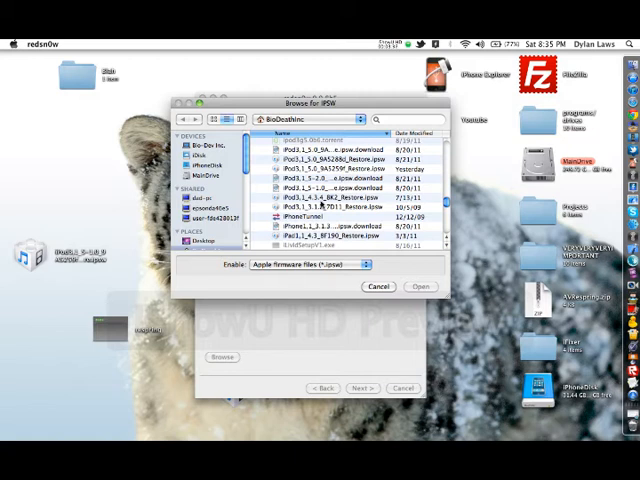
click(310, 188)
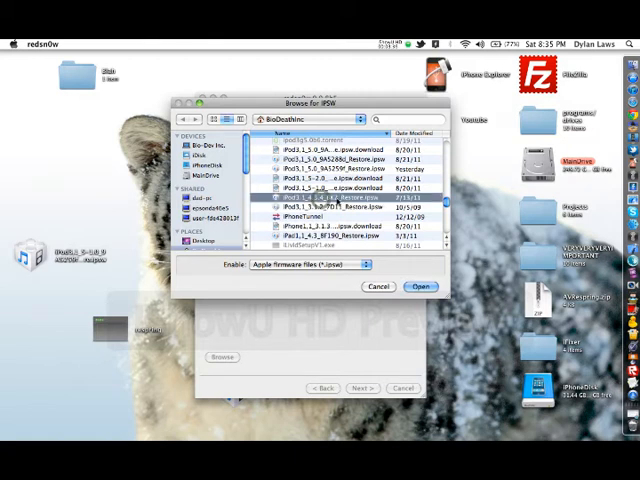
click(419, 287)
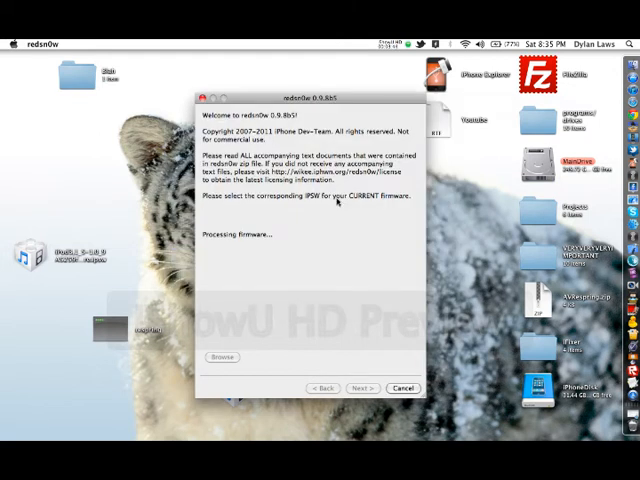
mouse_move(308, 330)
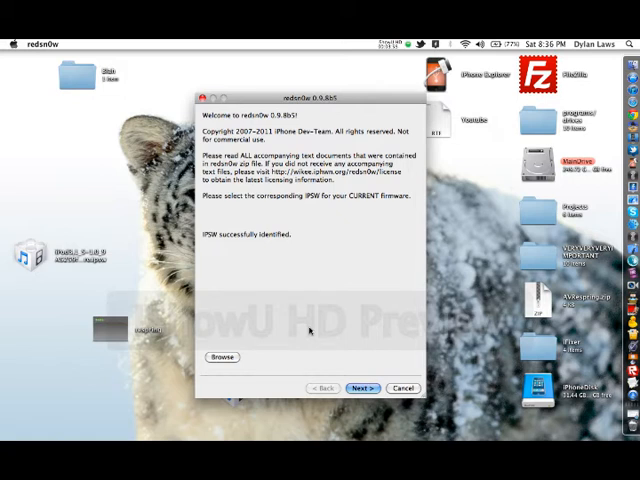
click(362, 388)
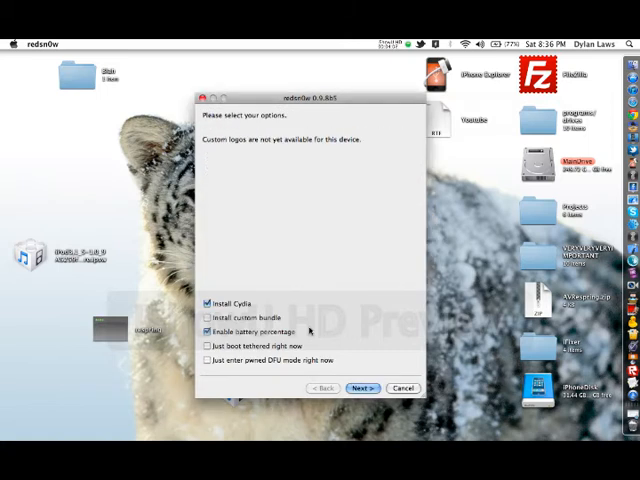
Choose 'Just boot tethered right now' and follow the DFU steps until Done
click(207, 345)
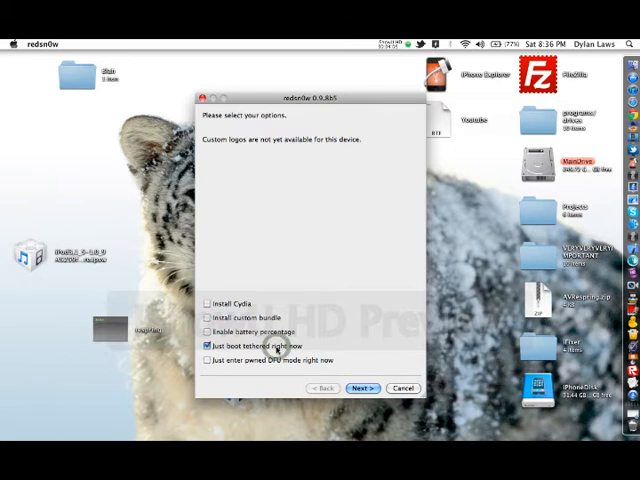
click(363, 388)
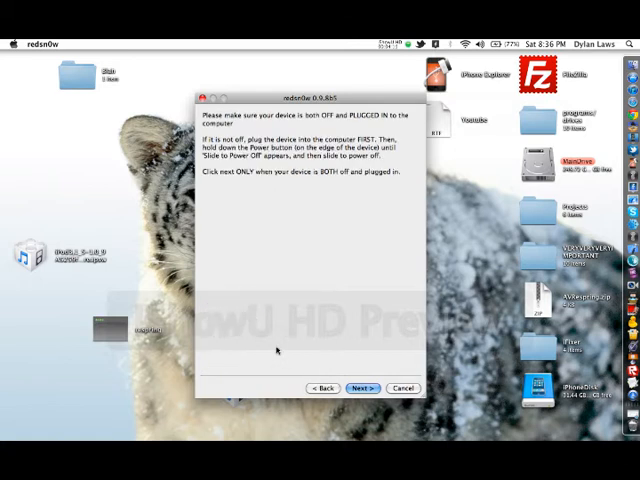
click(362, 388)
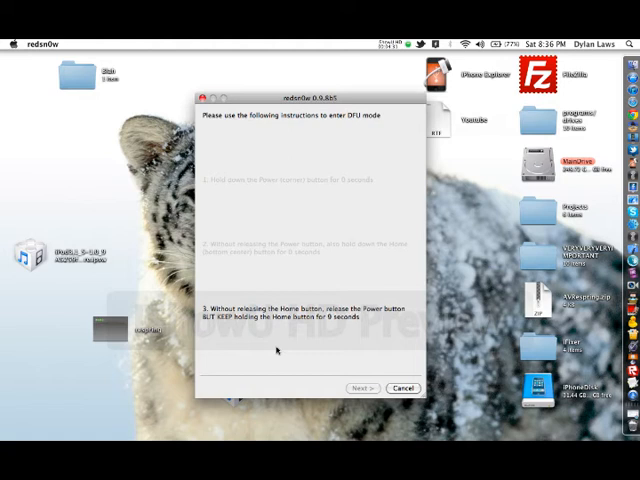
click(357, 388)
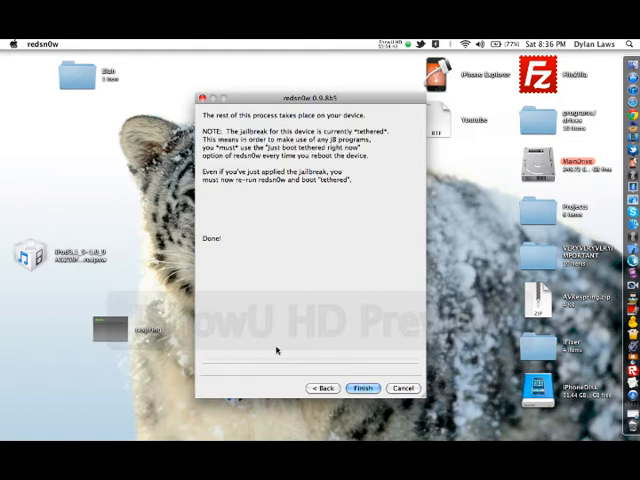
Finish redsn0w and right-click the Finder desktop
click(362, 388)
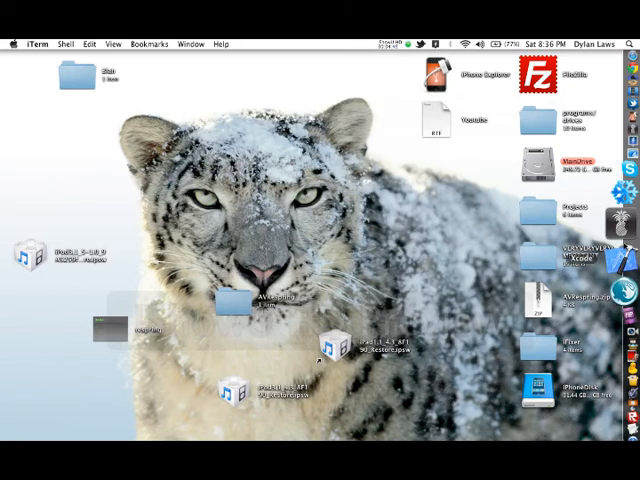
right_click(632, 245)
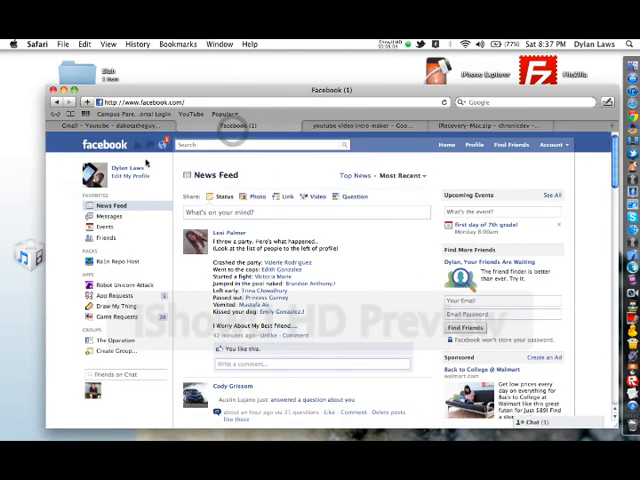
click(150, 145)
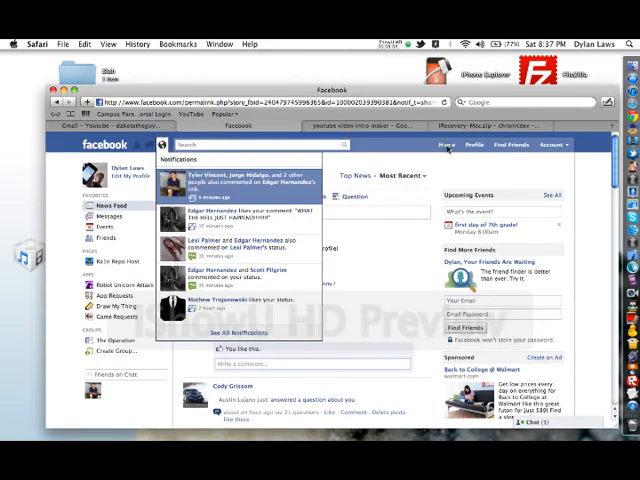
click(445, 145)
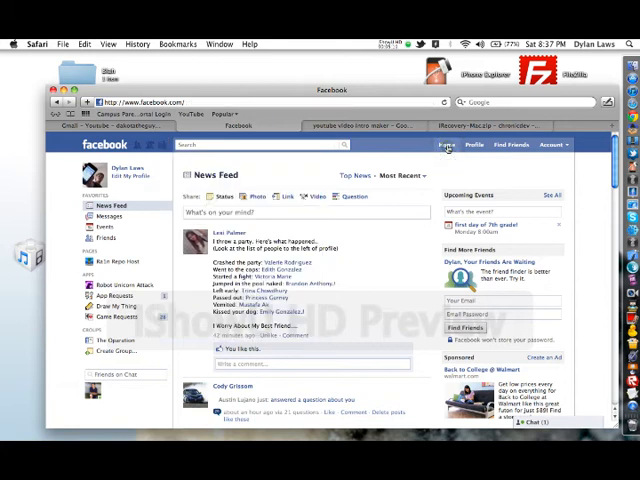